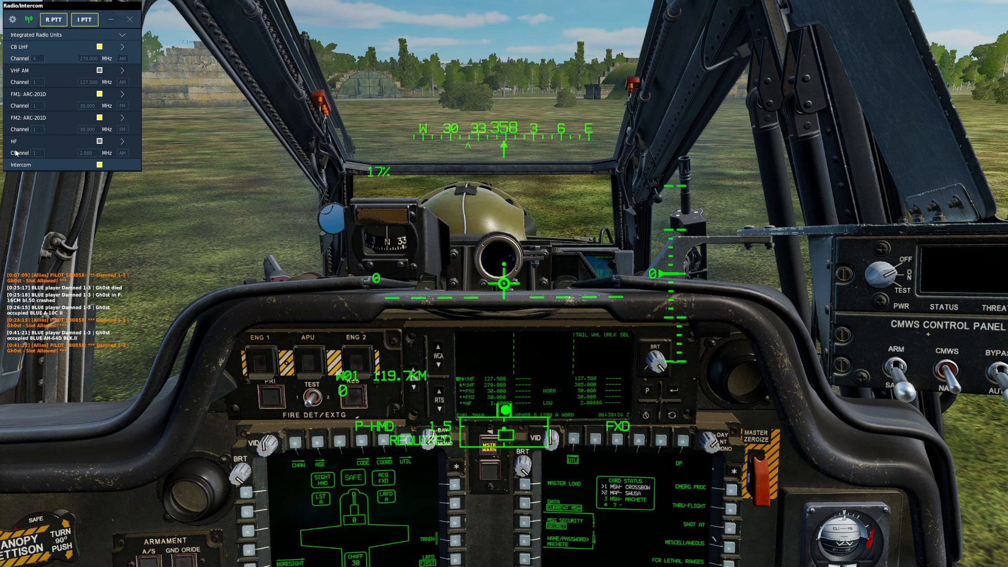
mouse_move(36, 136)
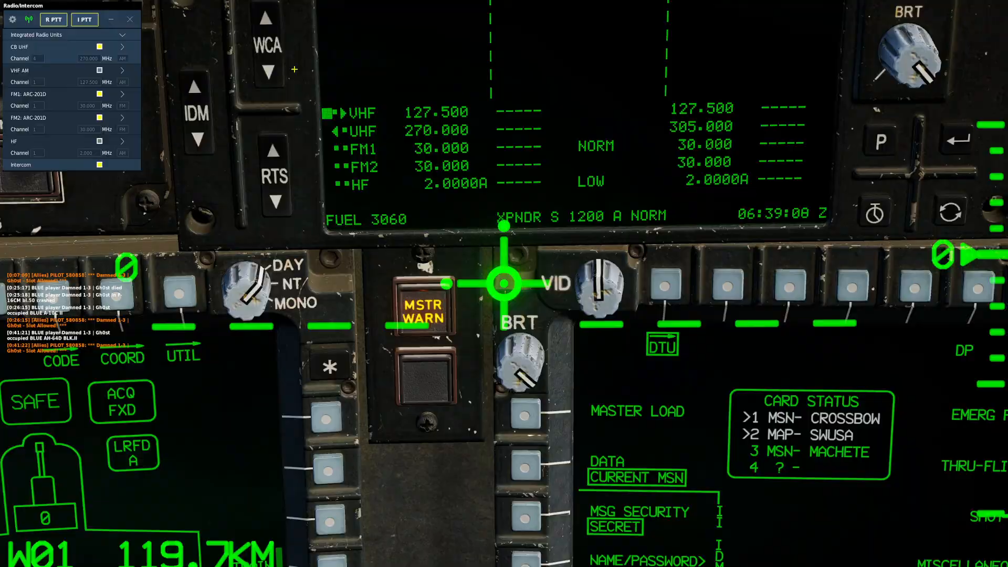
Search the control bindings for 'voip' to check the PTT/RTS Switch - RADIO (VOIP) button, then resume.
key(Escape)
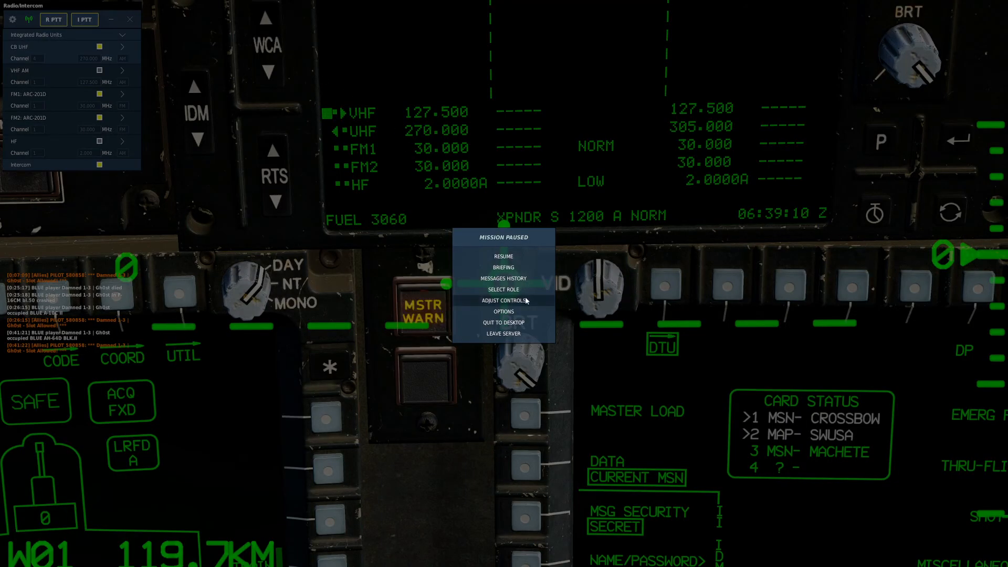
click(502, 300)
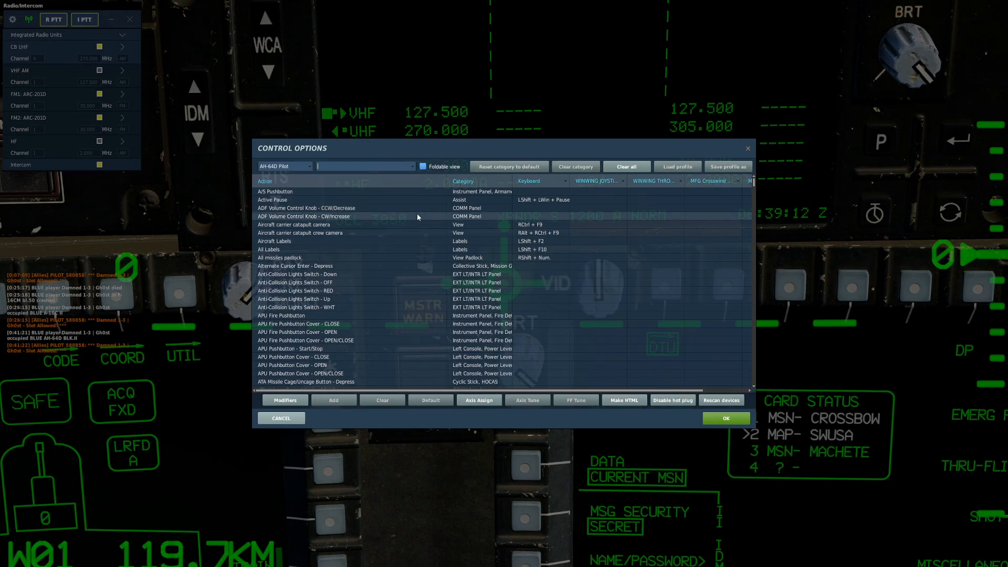
text(voip)
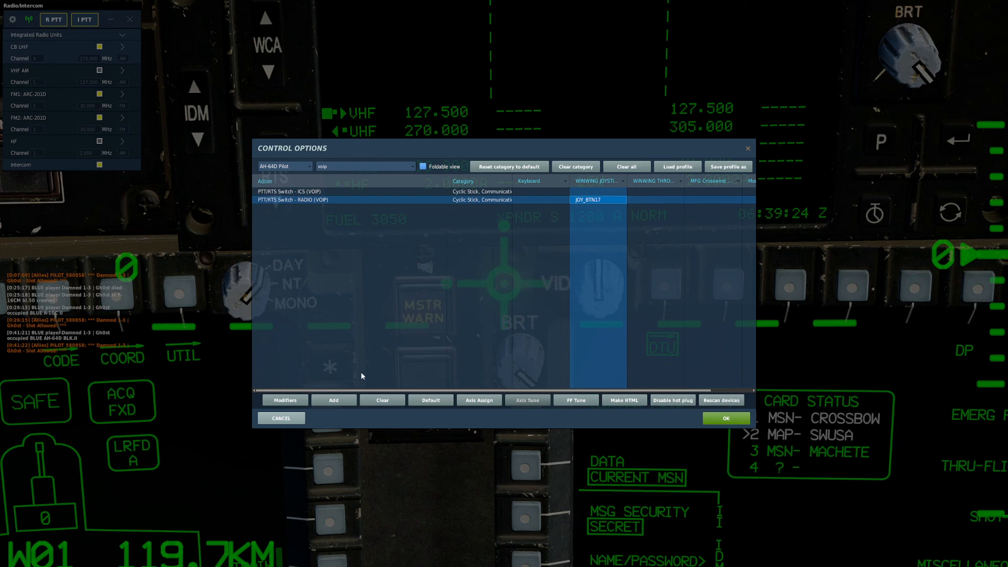
click(725, 417)
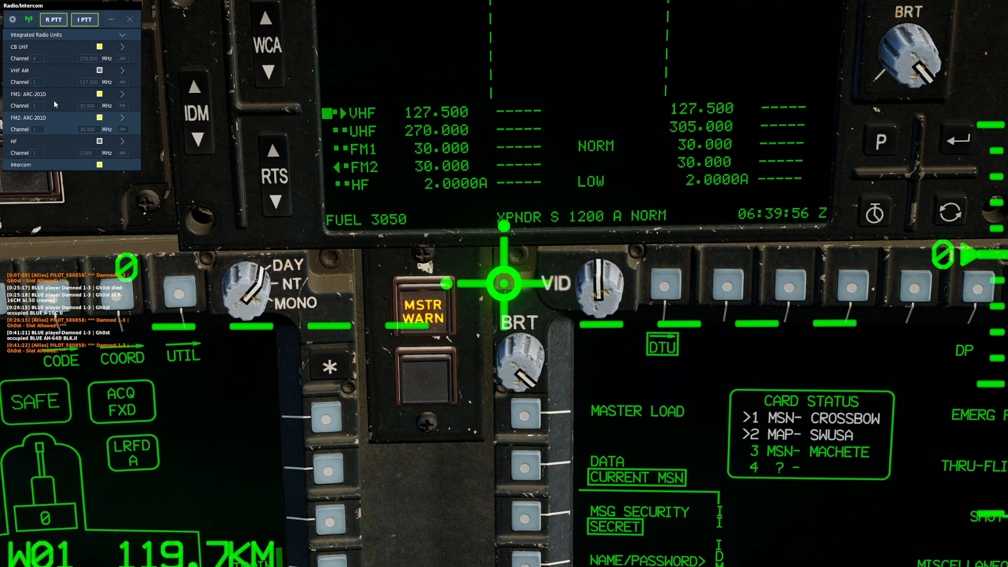
mouse_move(297, 85)
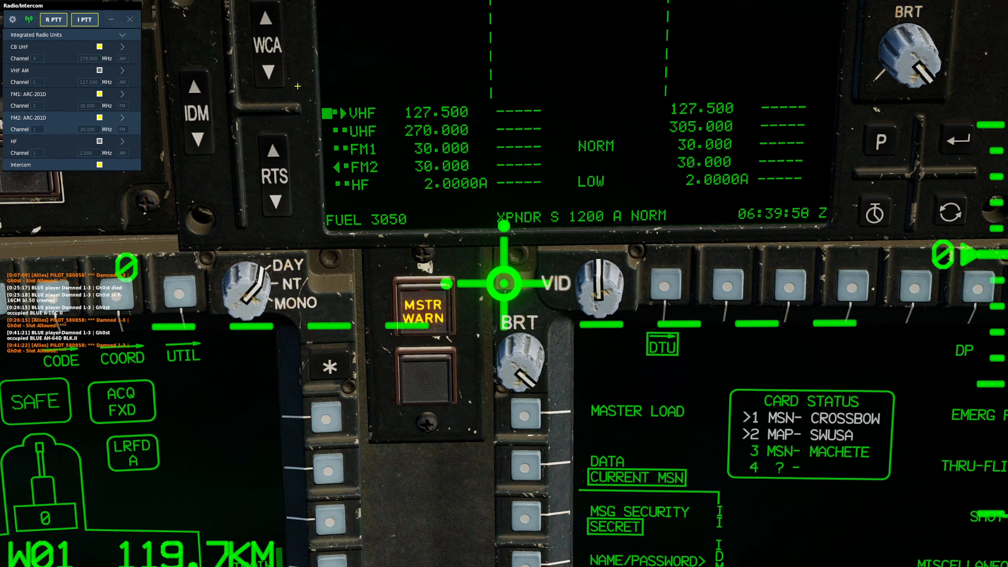
mouse_move(306, 85)
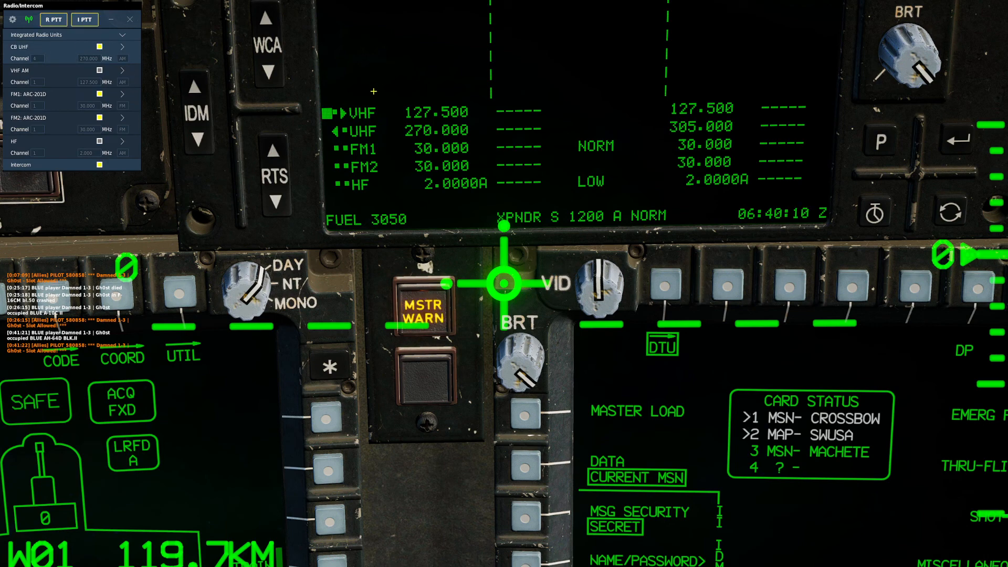
mouse_move(389, 69)
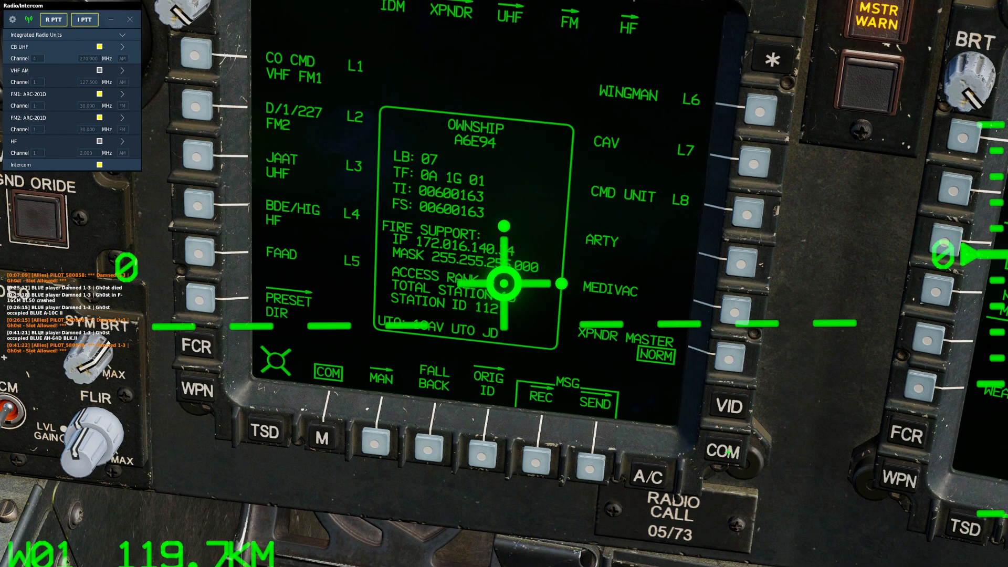
mouse_move(554, 359)
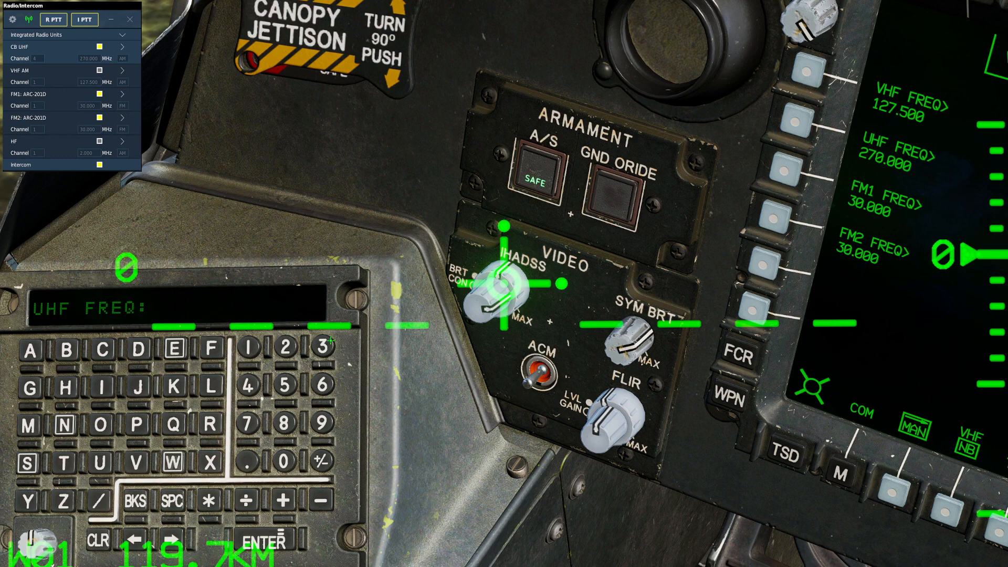
Enter 350.000 on the keyboard unit and store it as the UHF frequency.
click(322, 347)
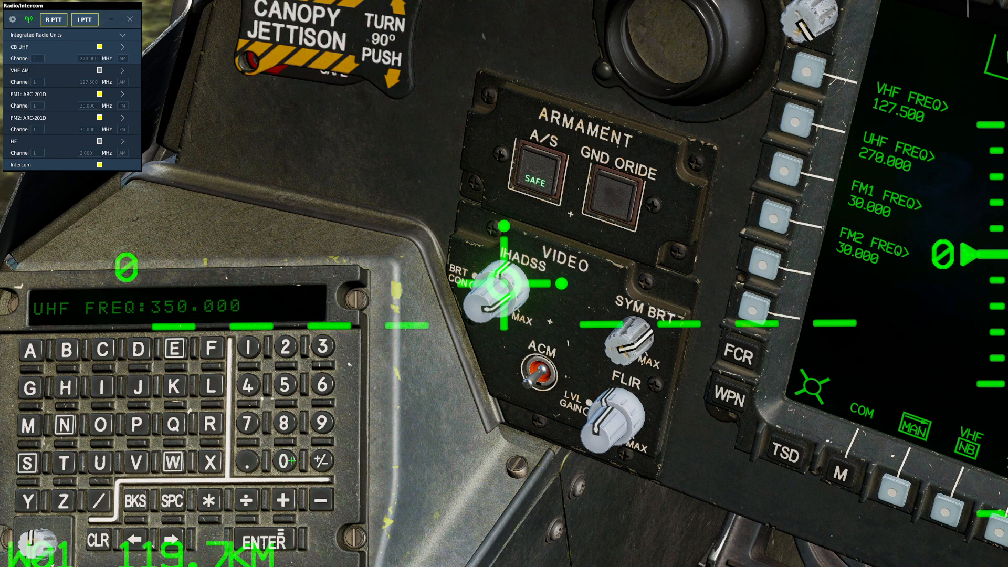
click(273, 540)
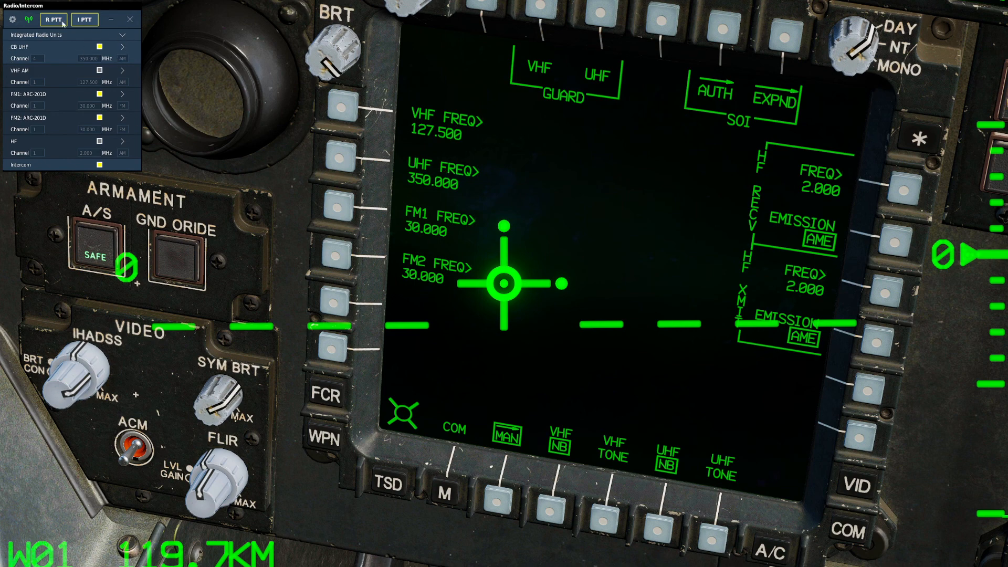
mouse_move(191, 73)
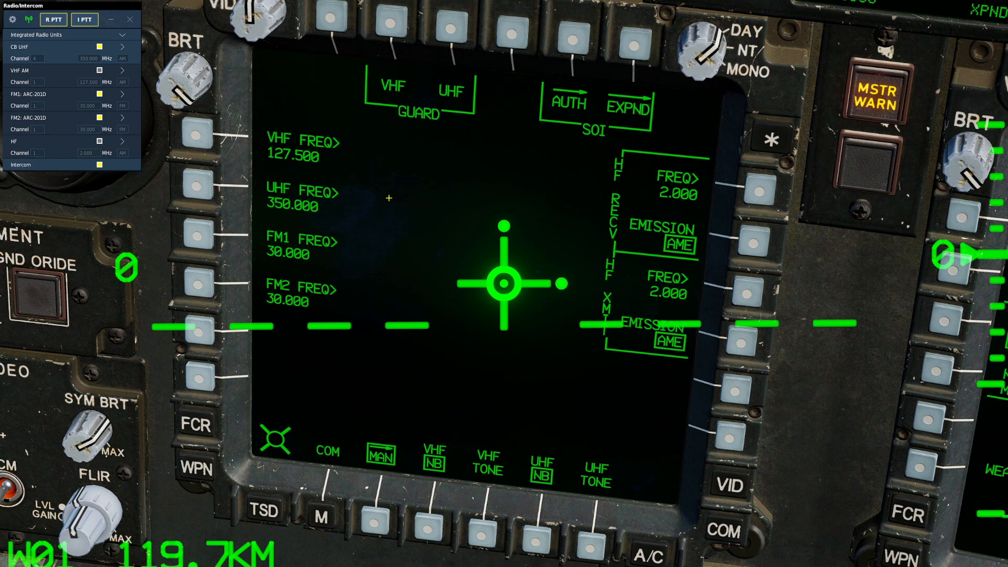
mouse_move(360, 285)
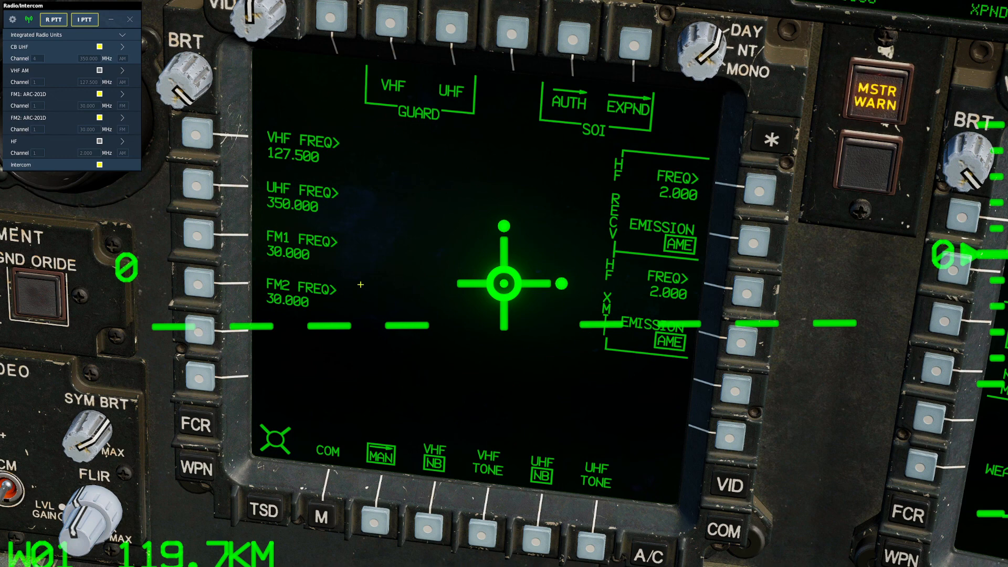
mouse_move(440, 288)
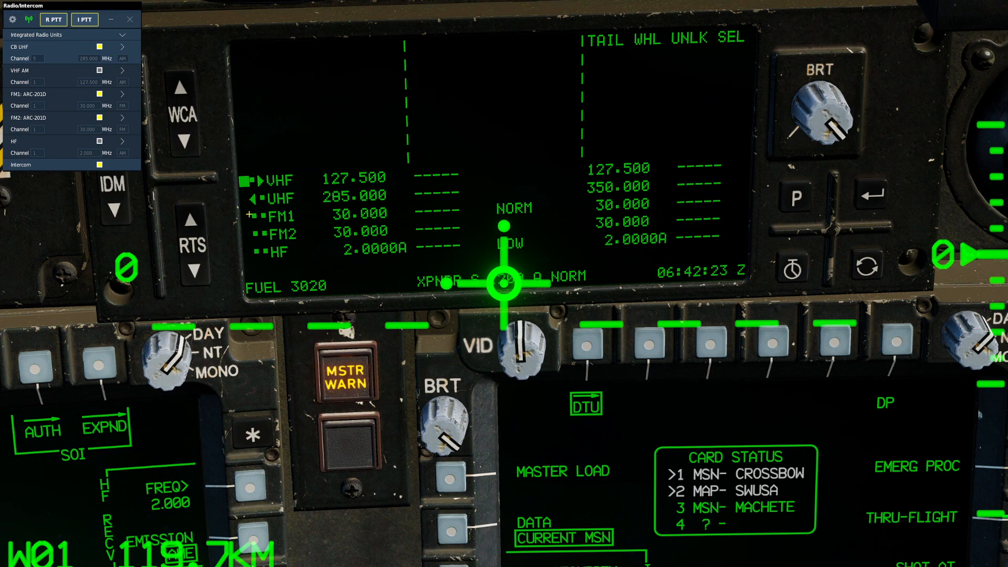
mouse_move(404, 207)
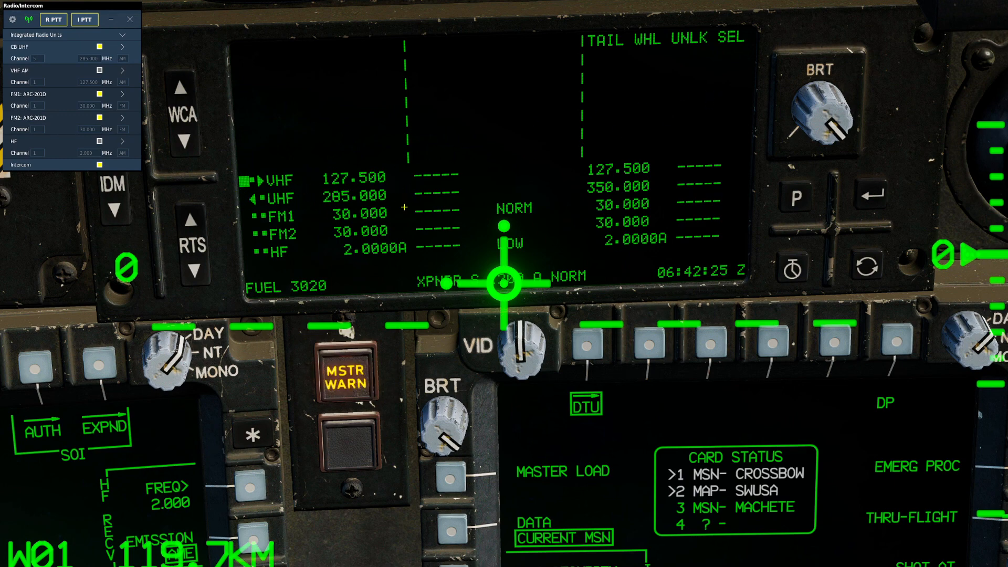